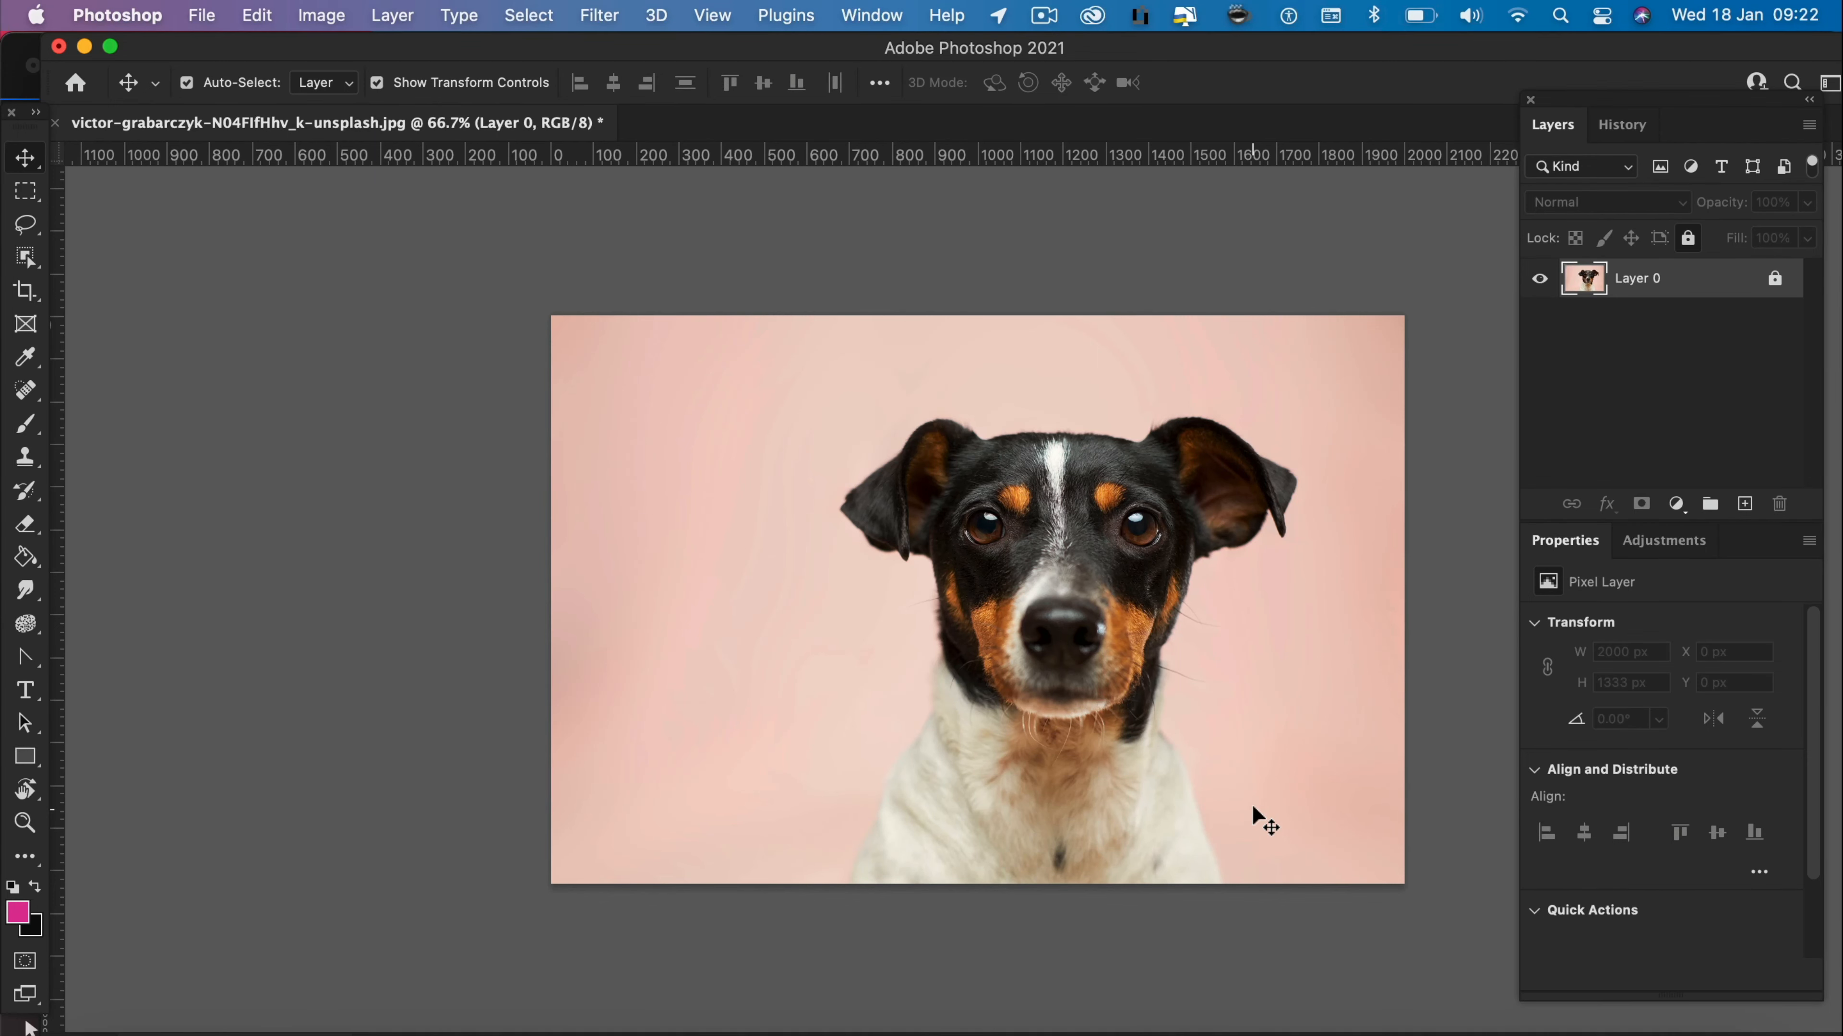
mouse_move(1467, 291)
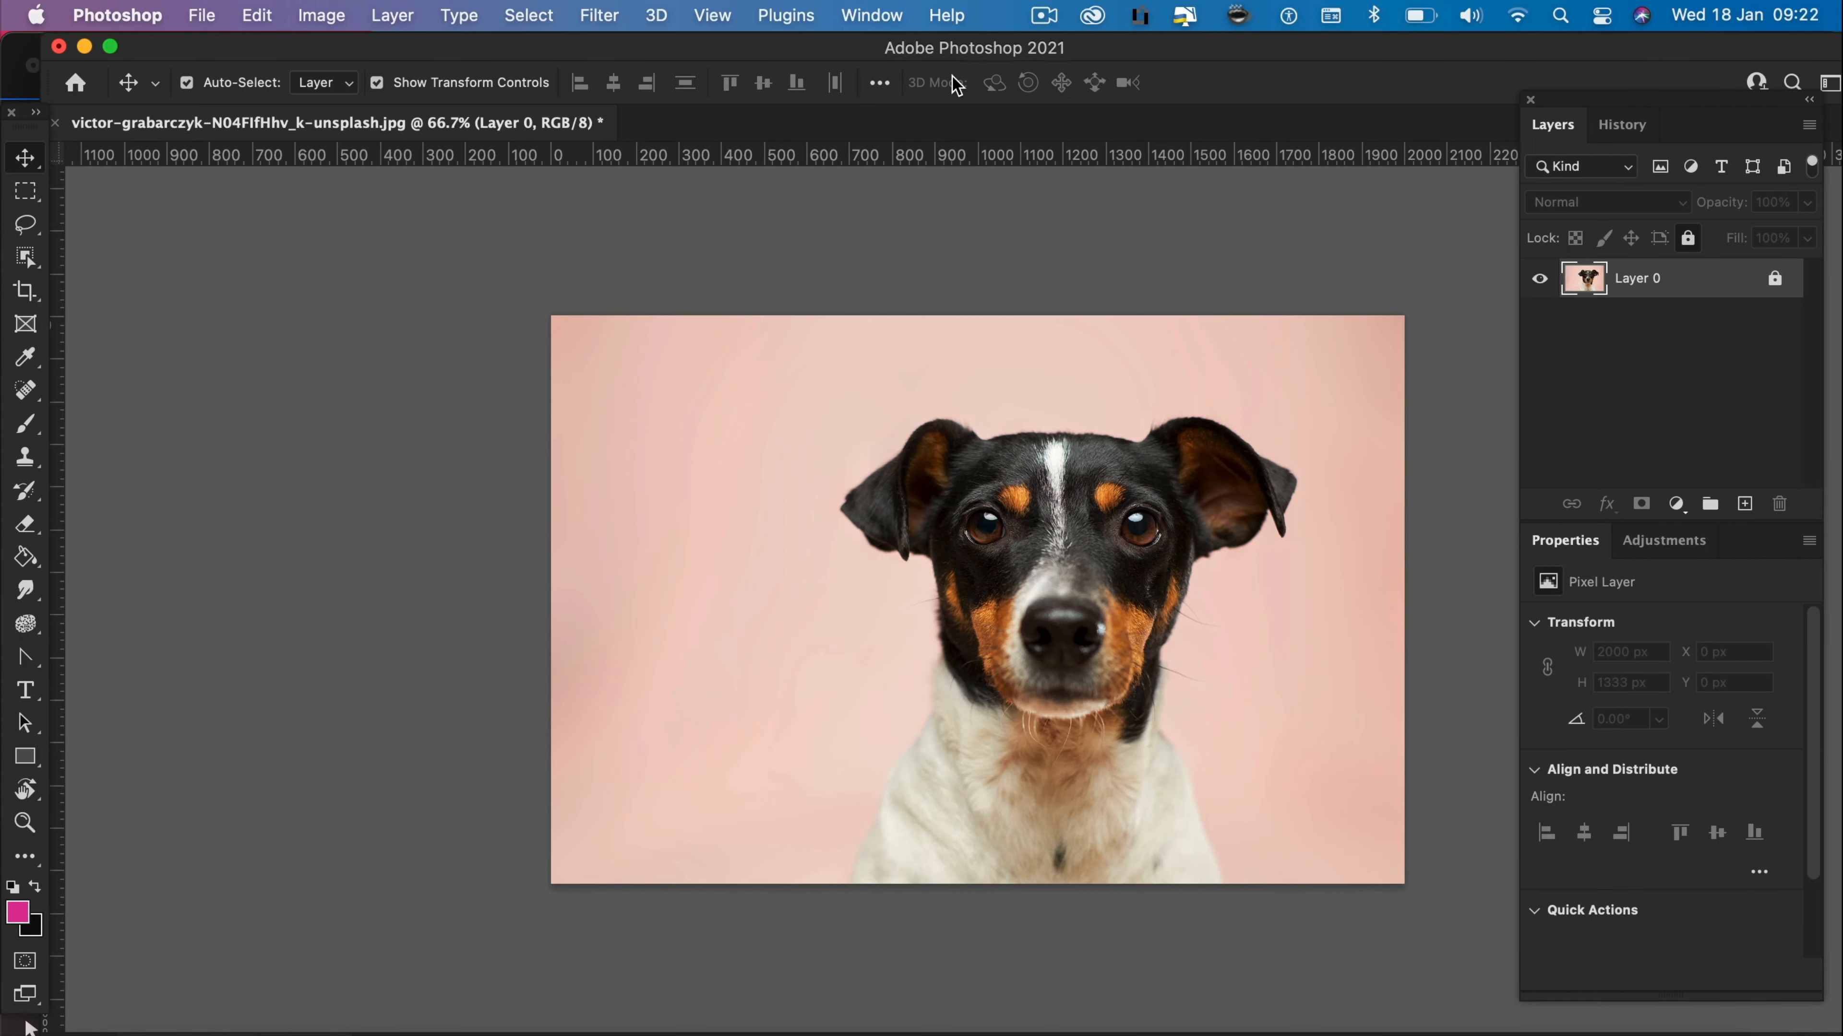
- Unlock Layer 0 and run Remove Background from Quick Actions, masking out the pink background
click(872, 16)
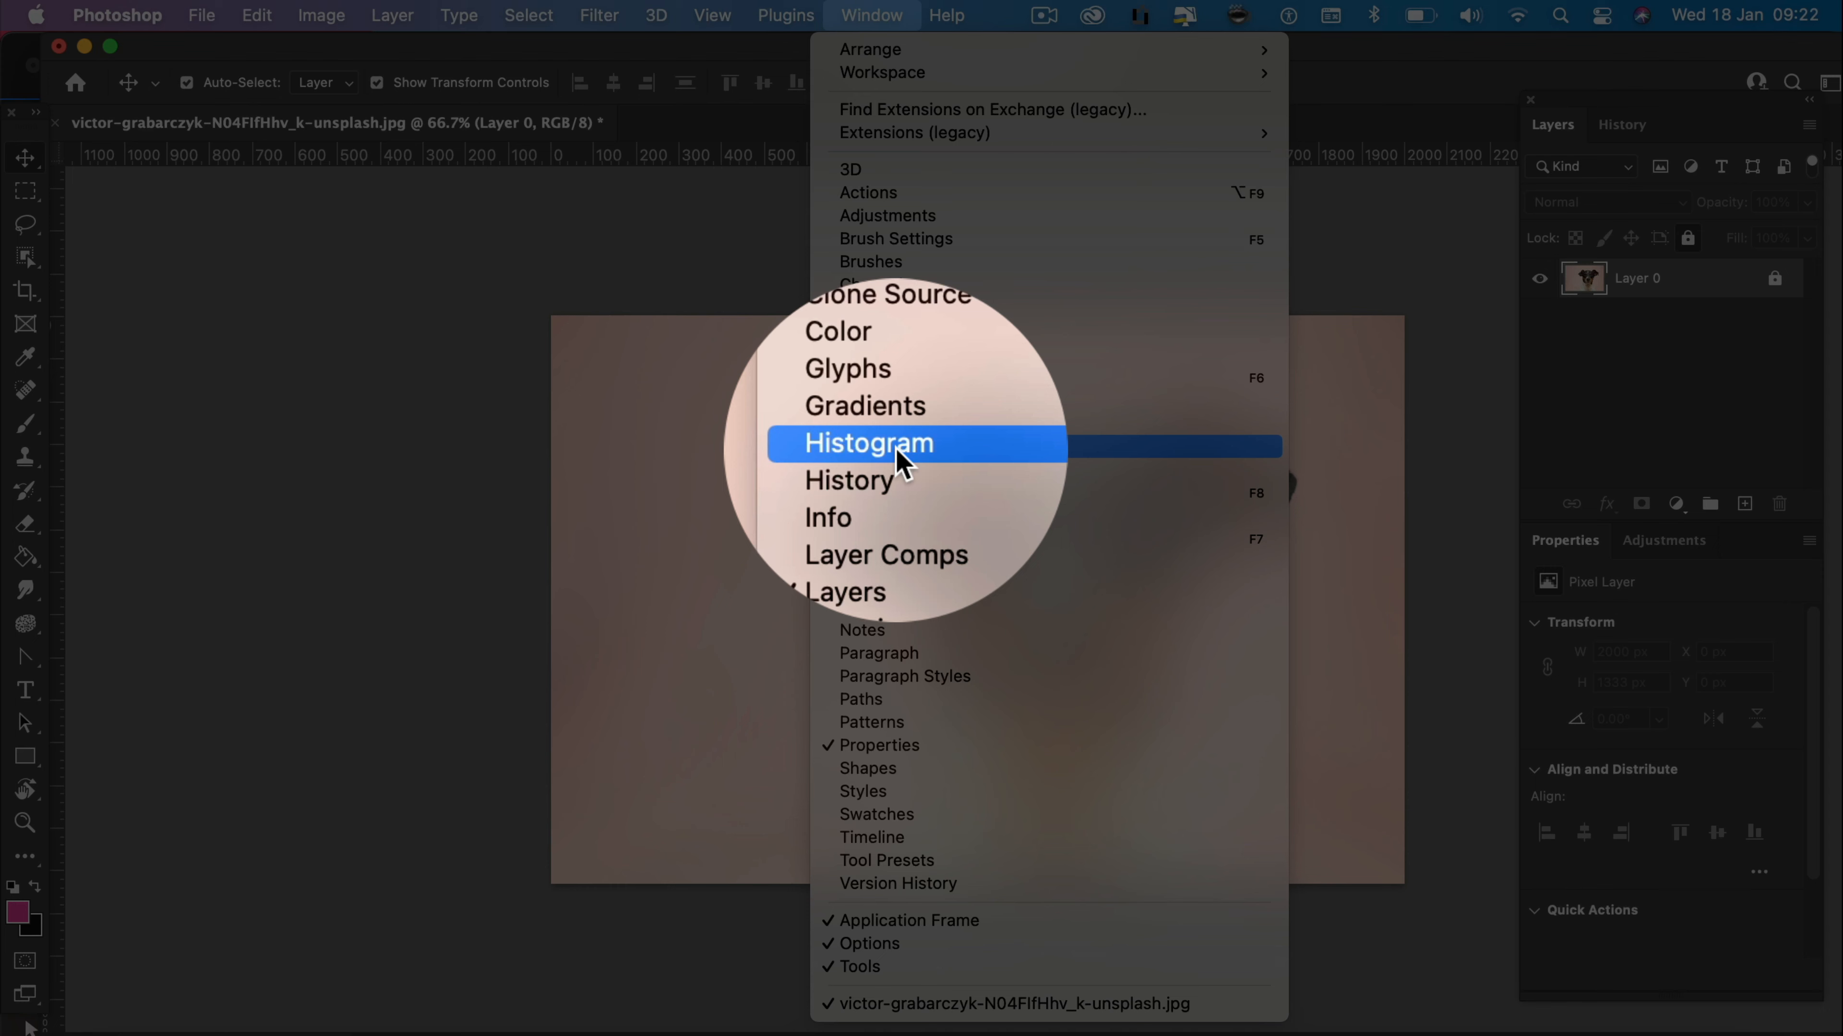
mouse_move(856, 749)
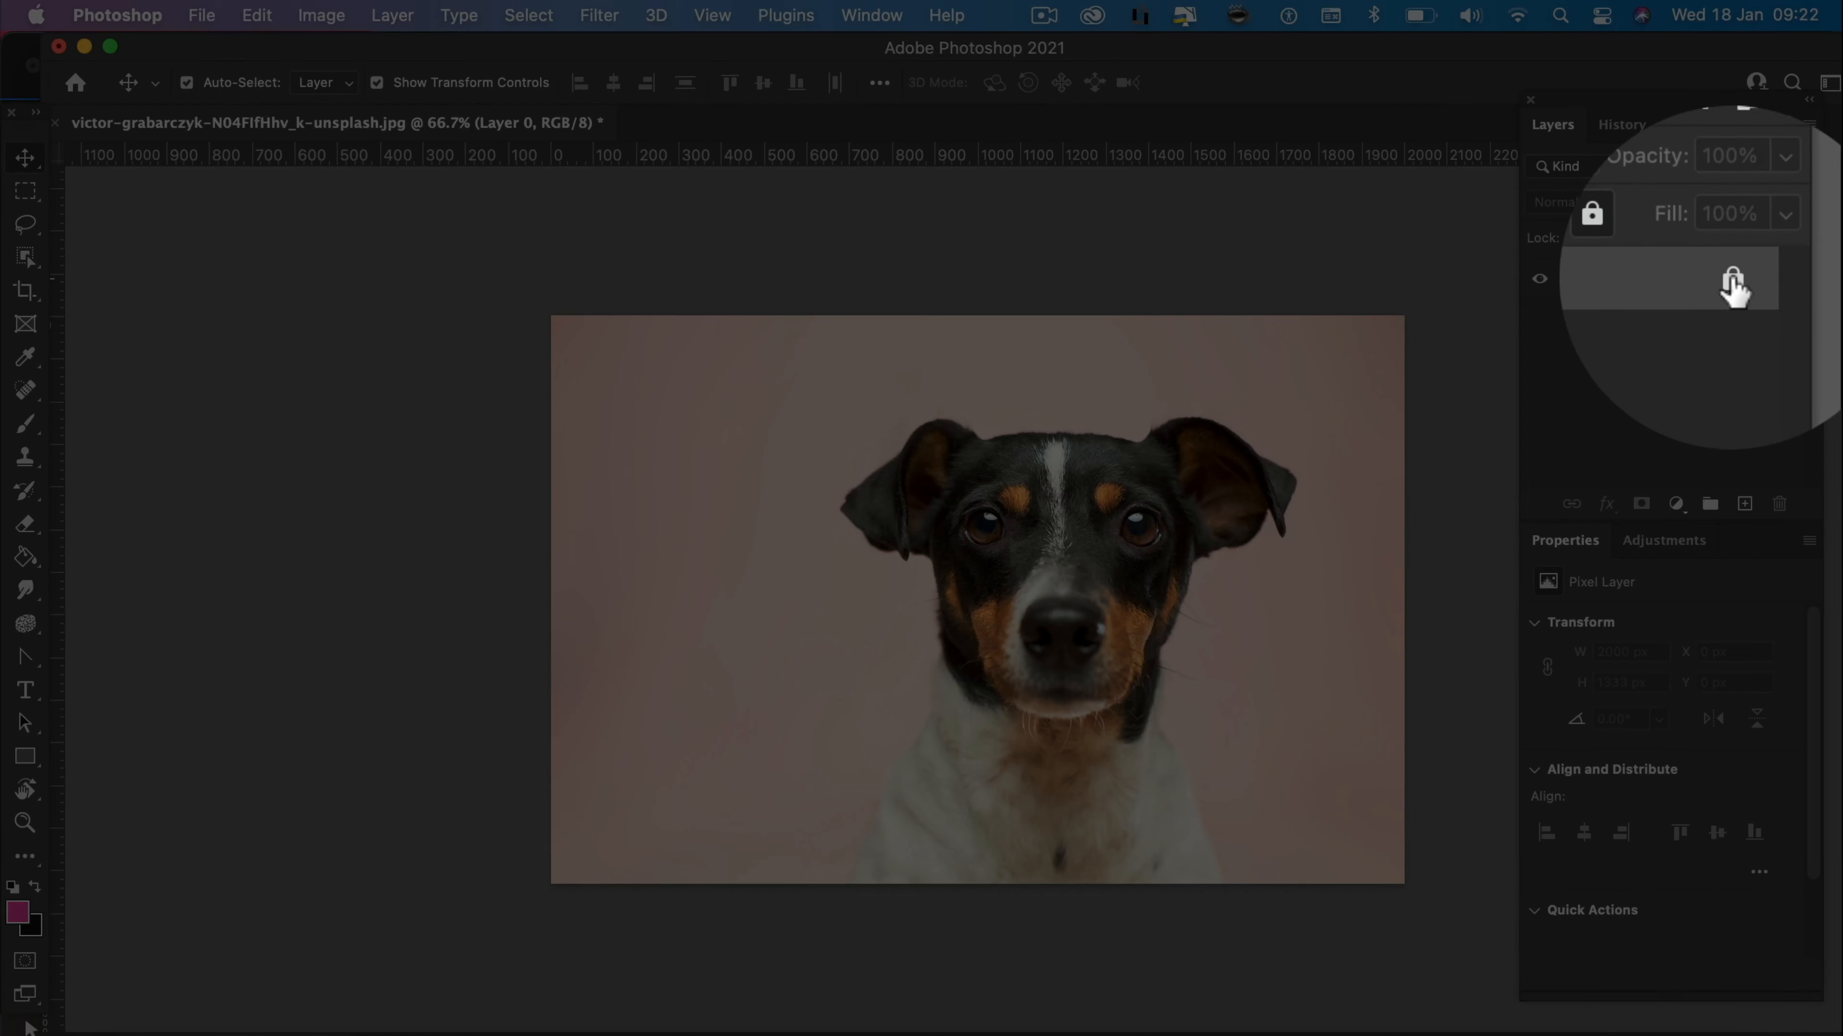
click(1637, 279)
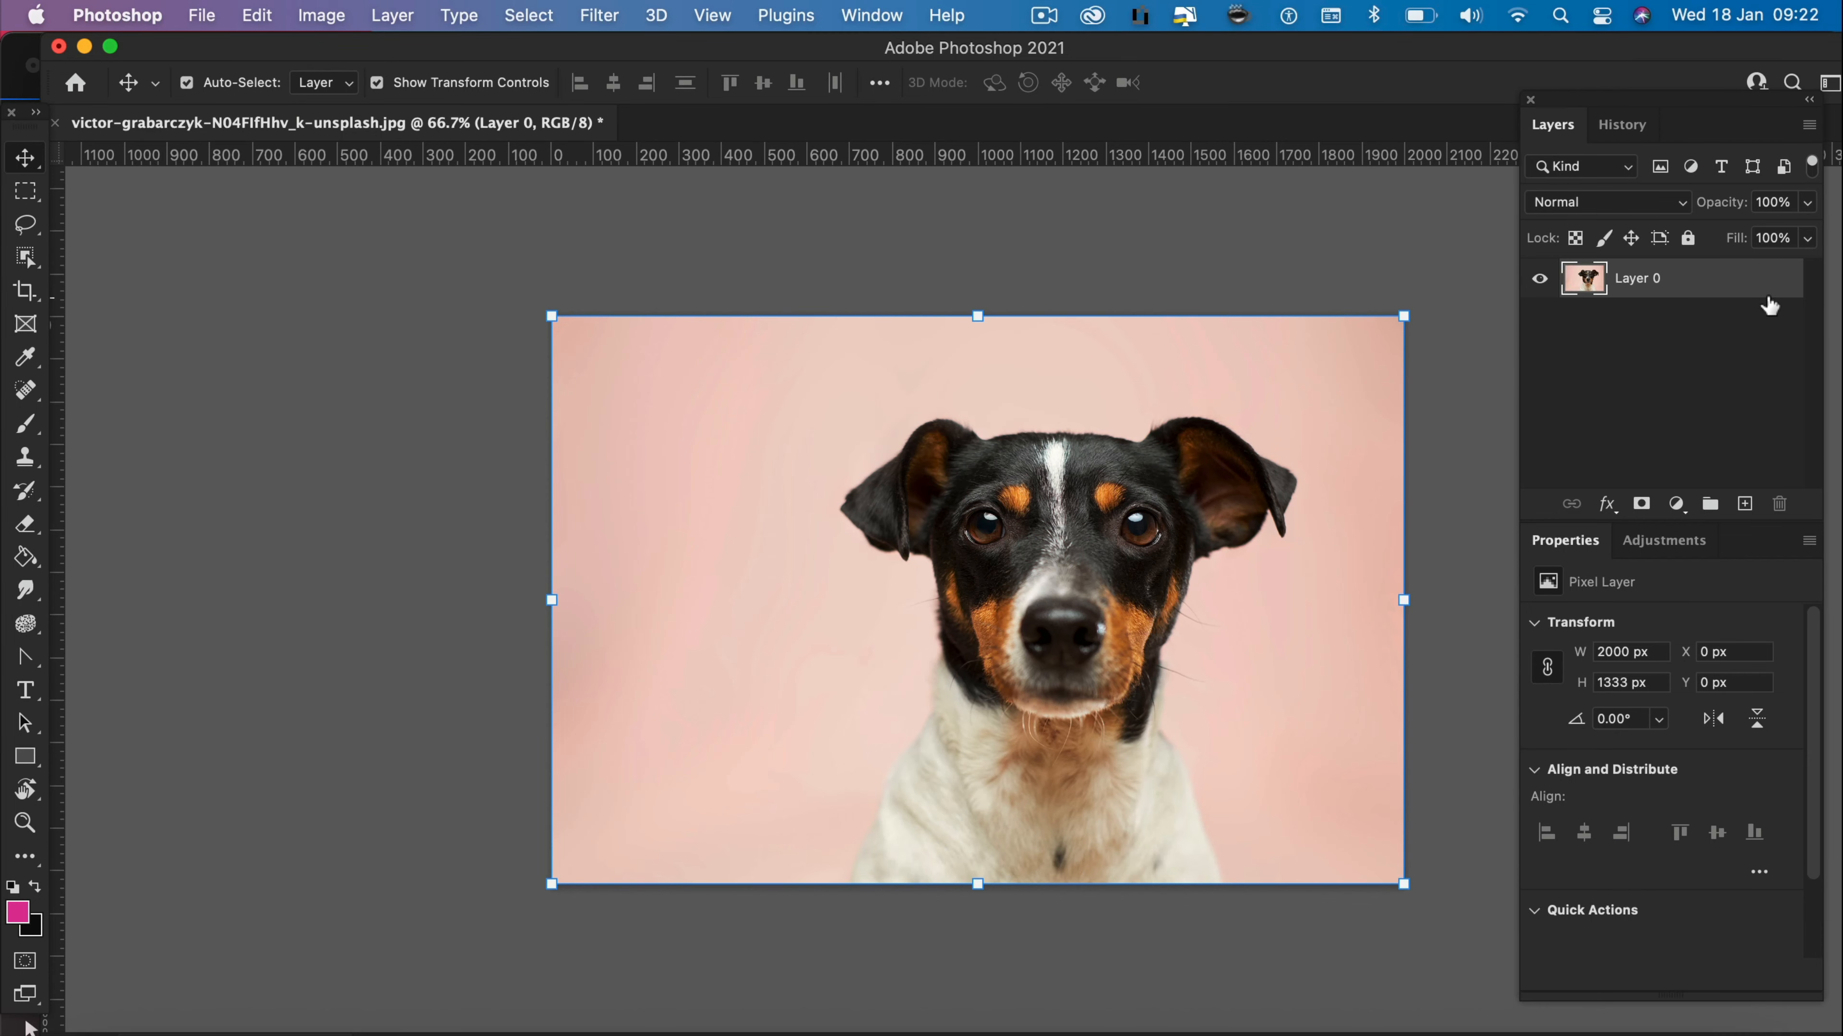
click(1534, 622)
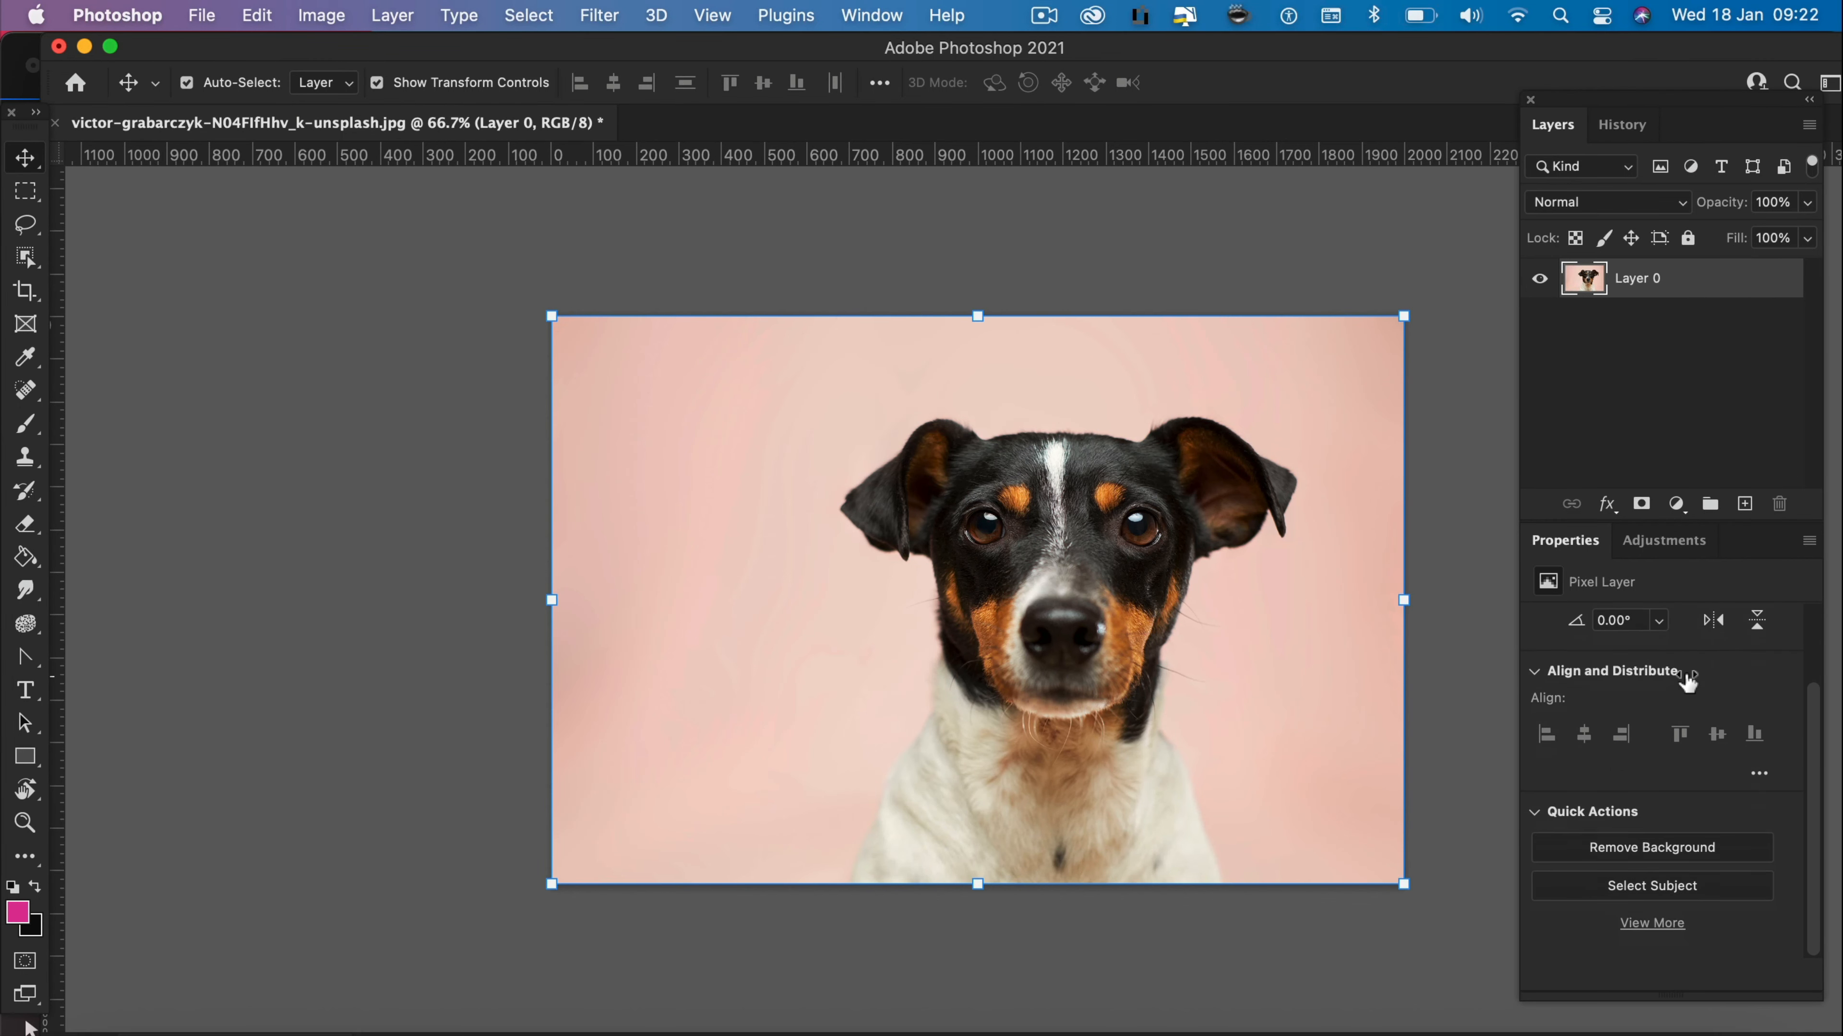
mouse_move(1627, 853)
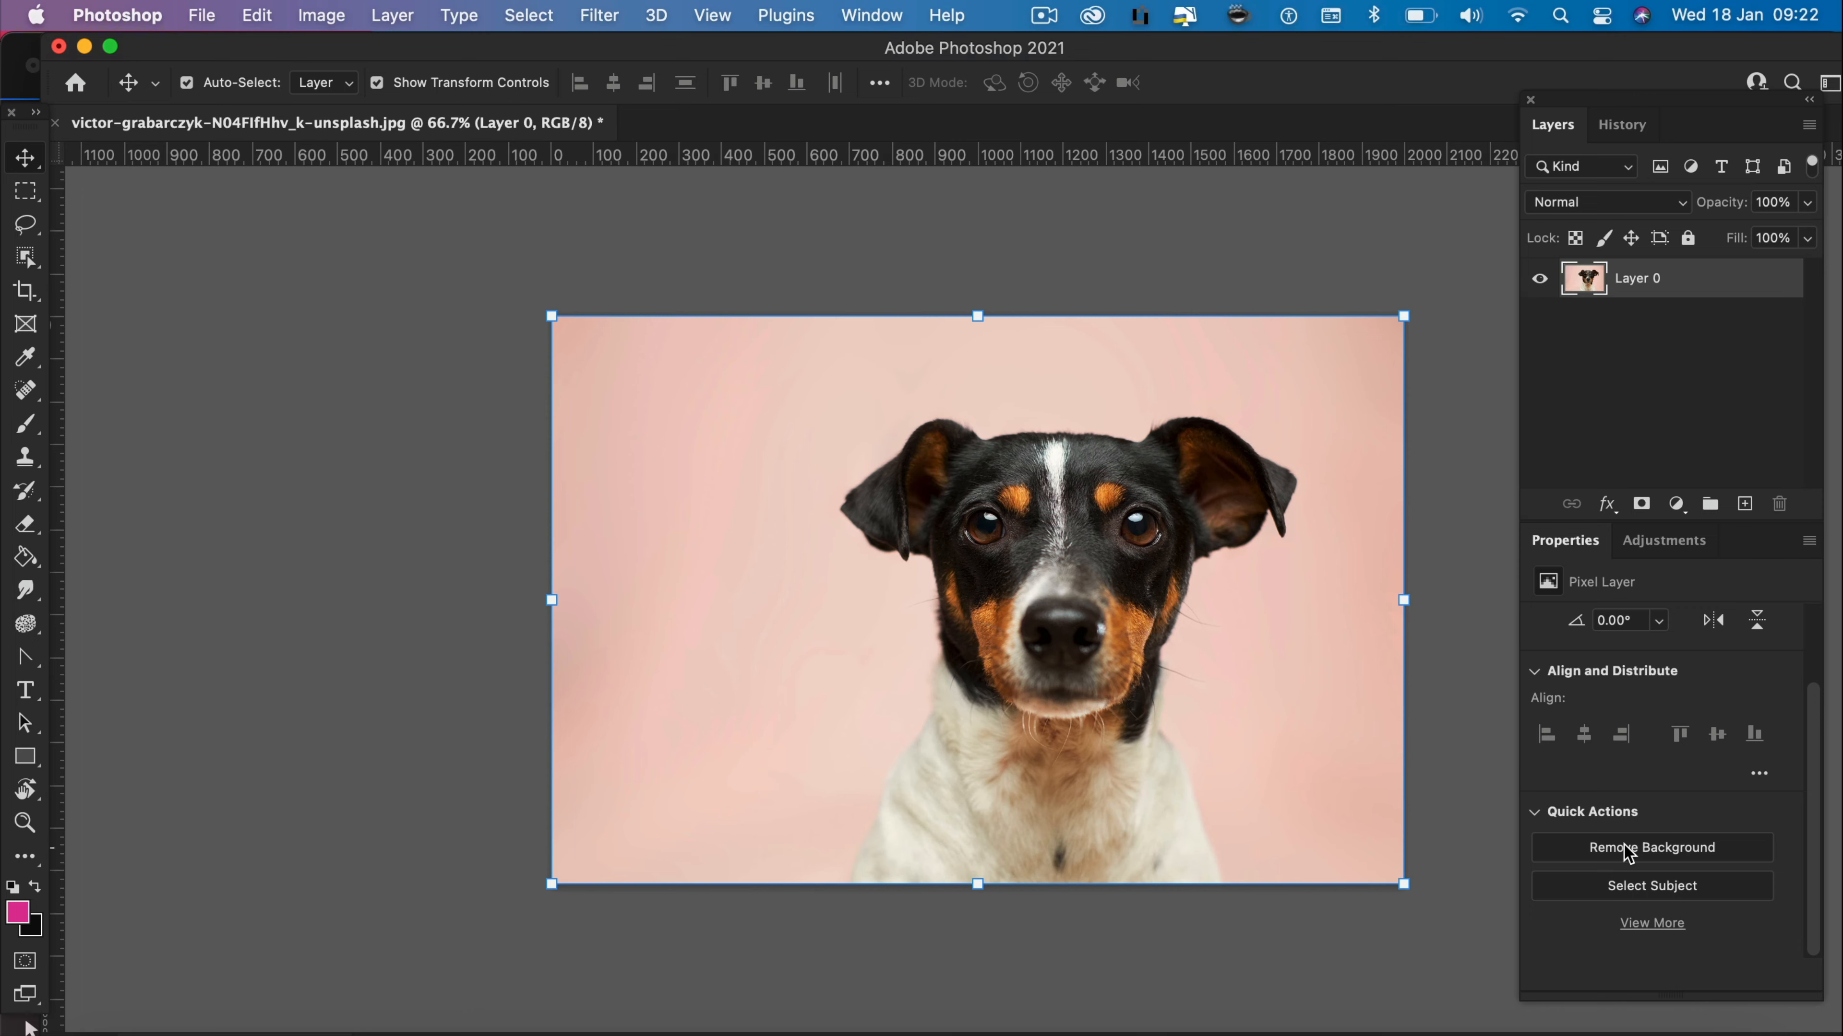
click(1651, 847)
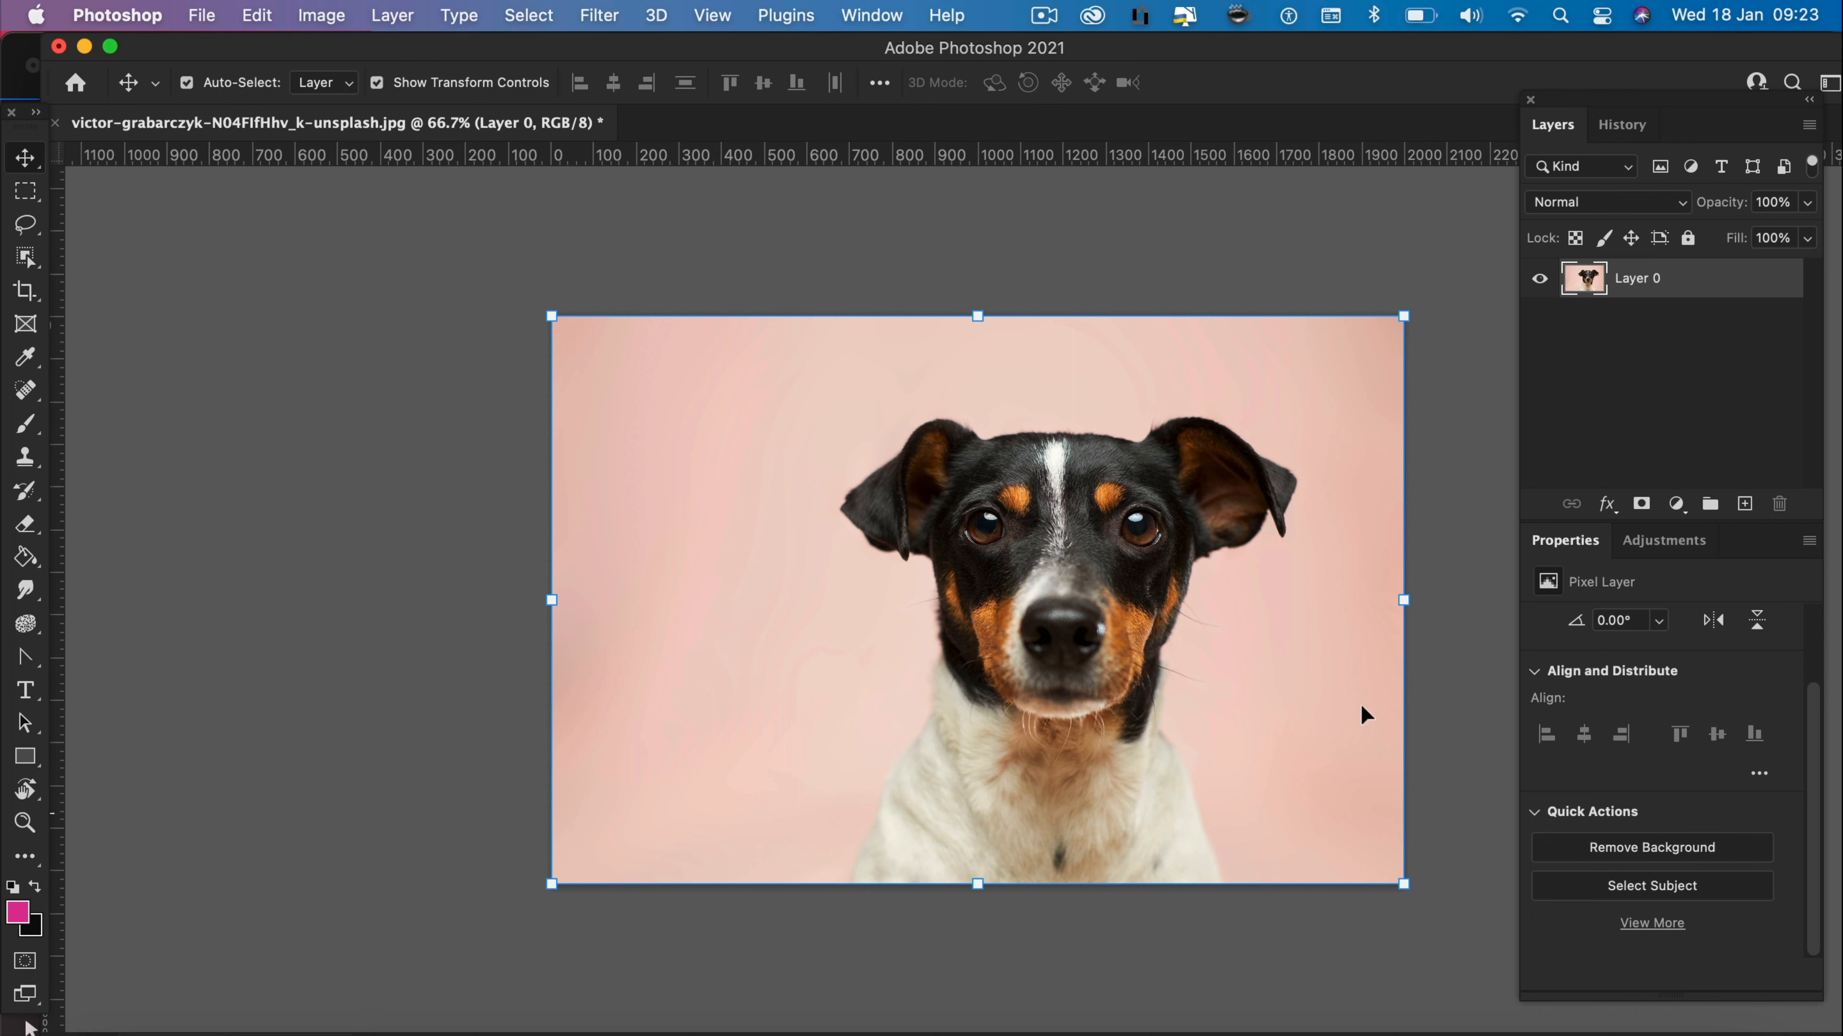
mouse_move(1616, 848)
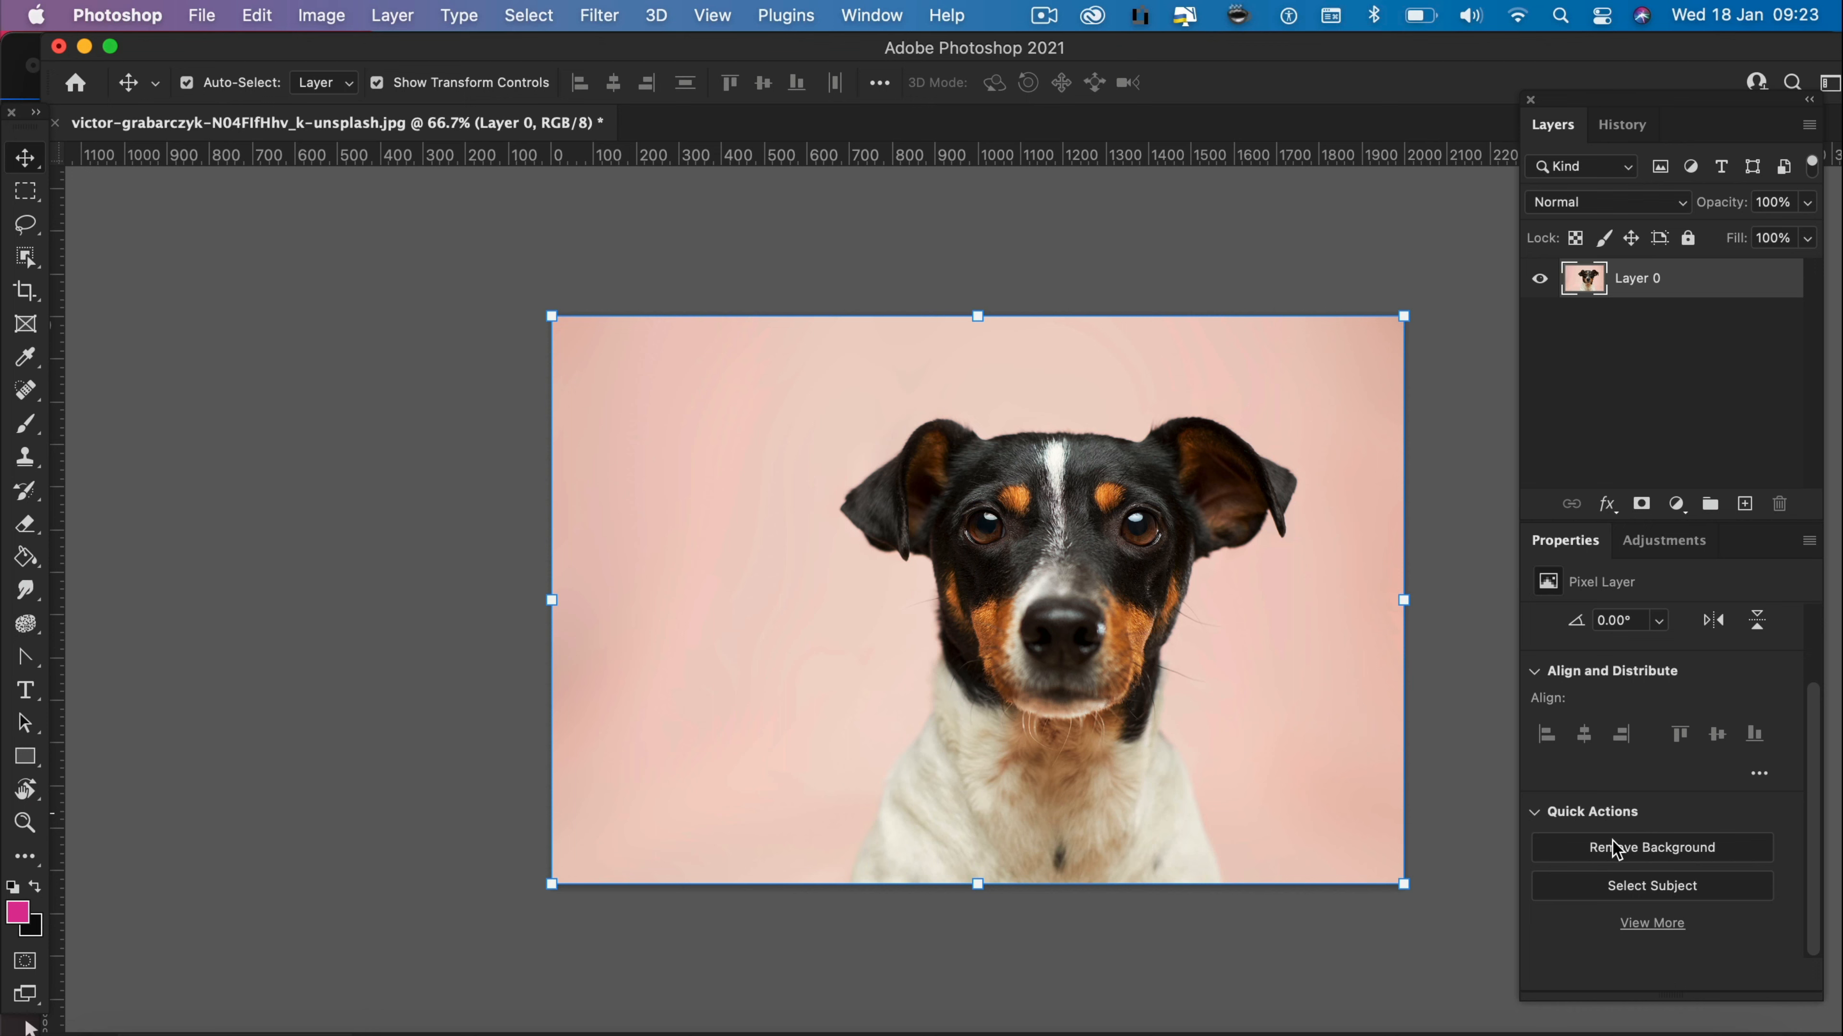
click(1650, 848)
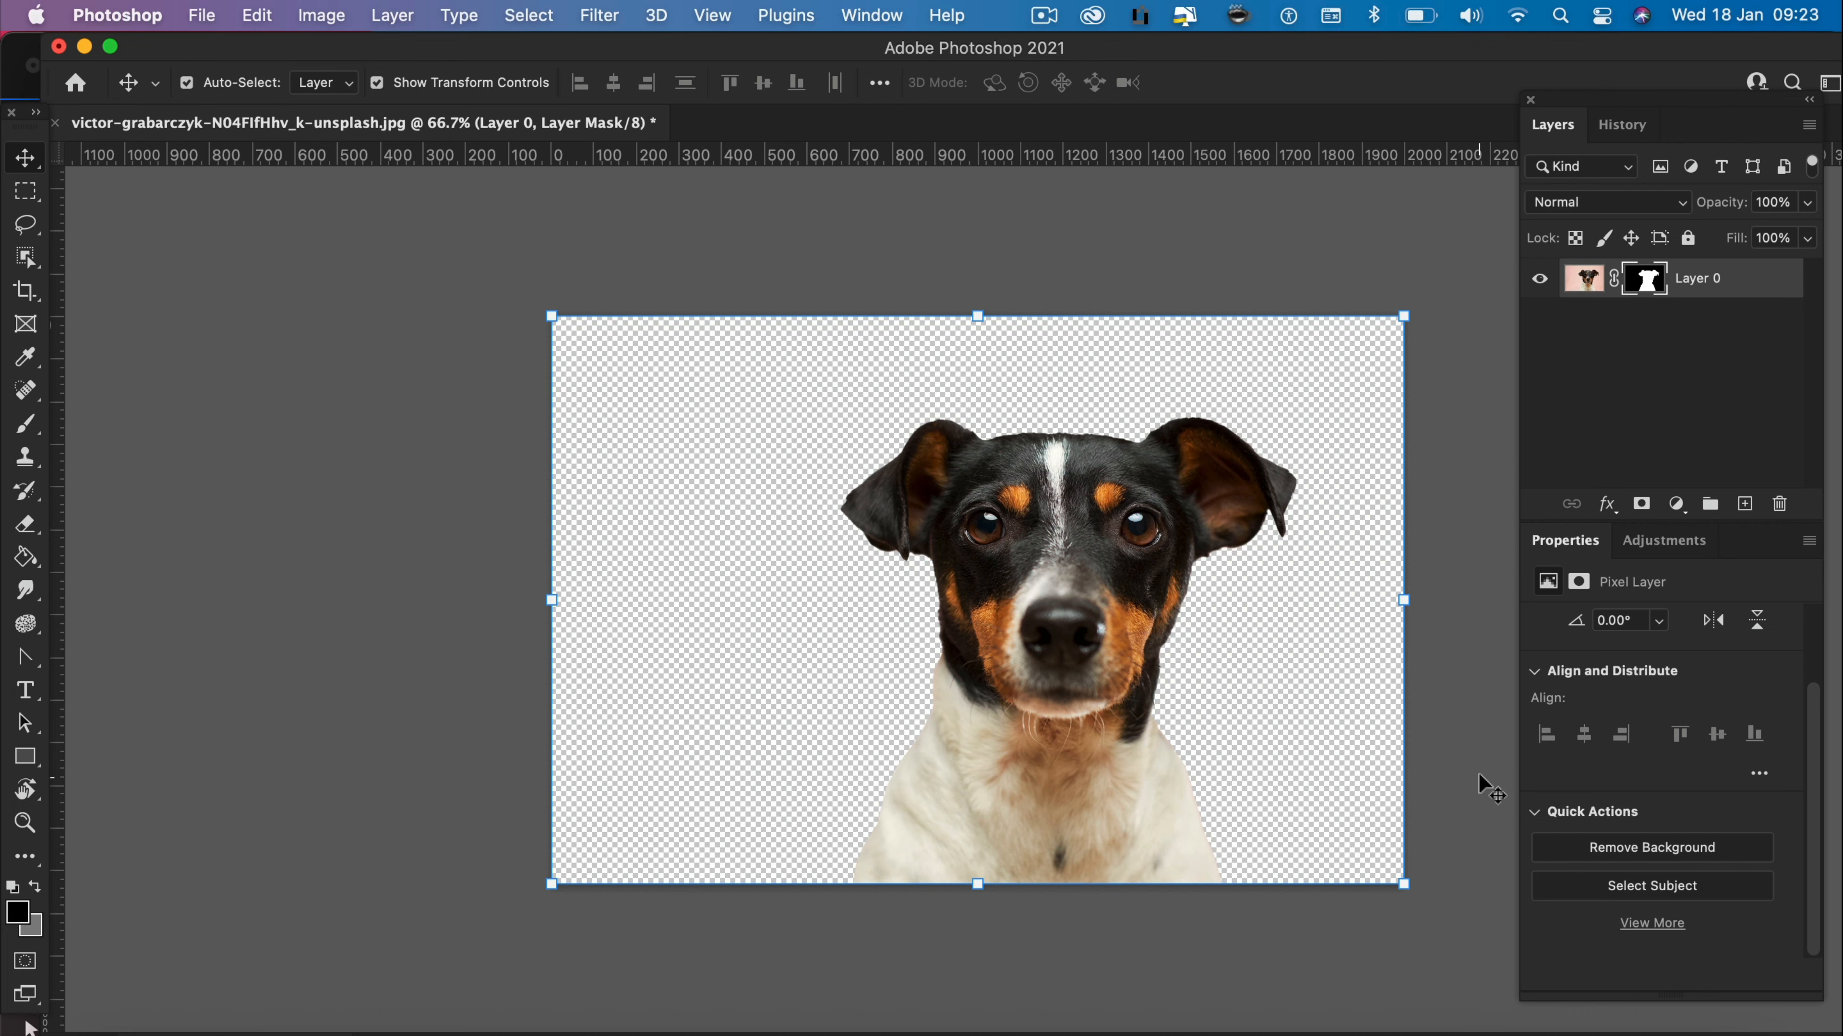
mouse_move(1614, 402)
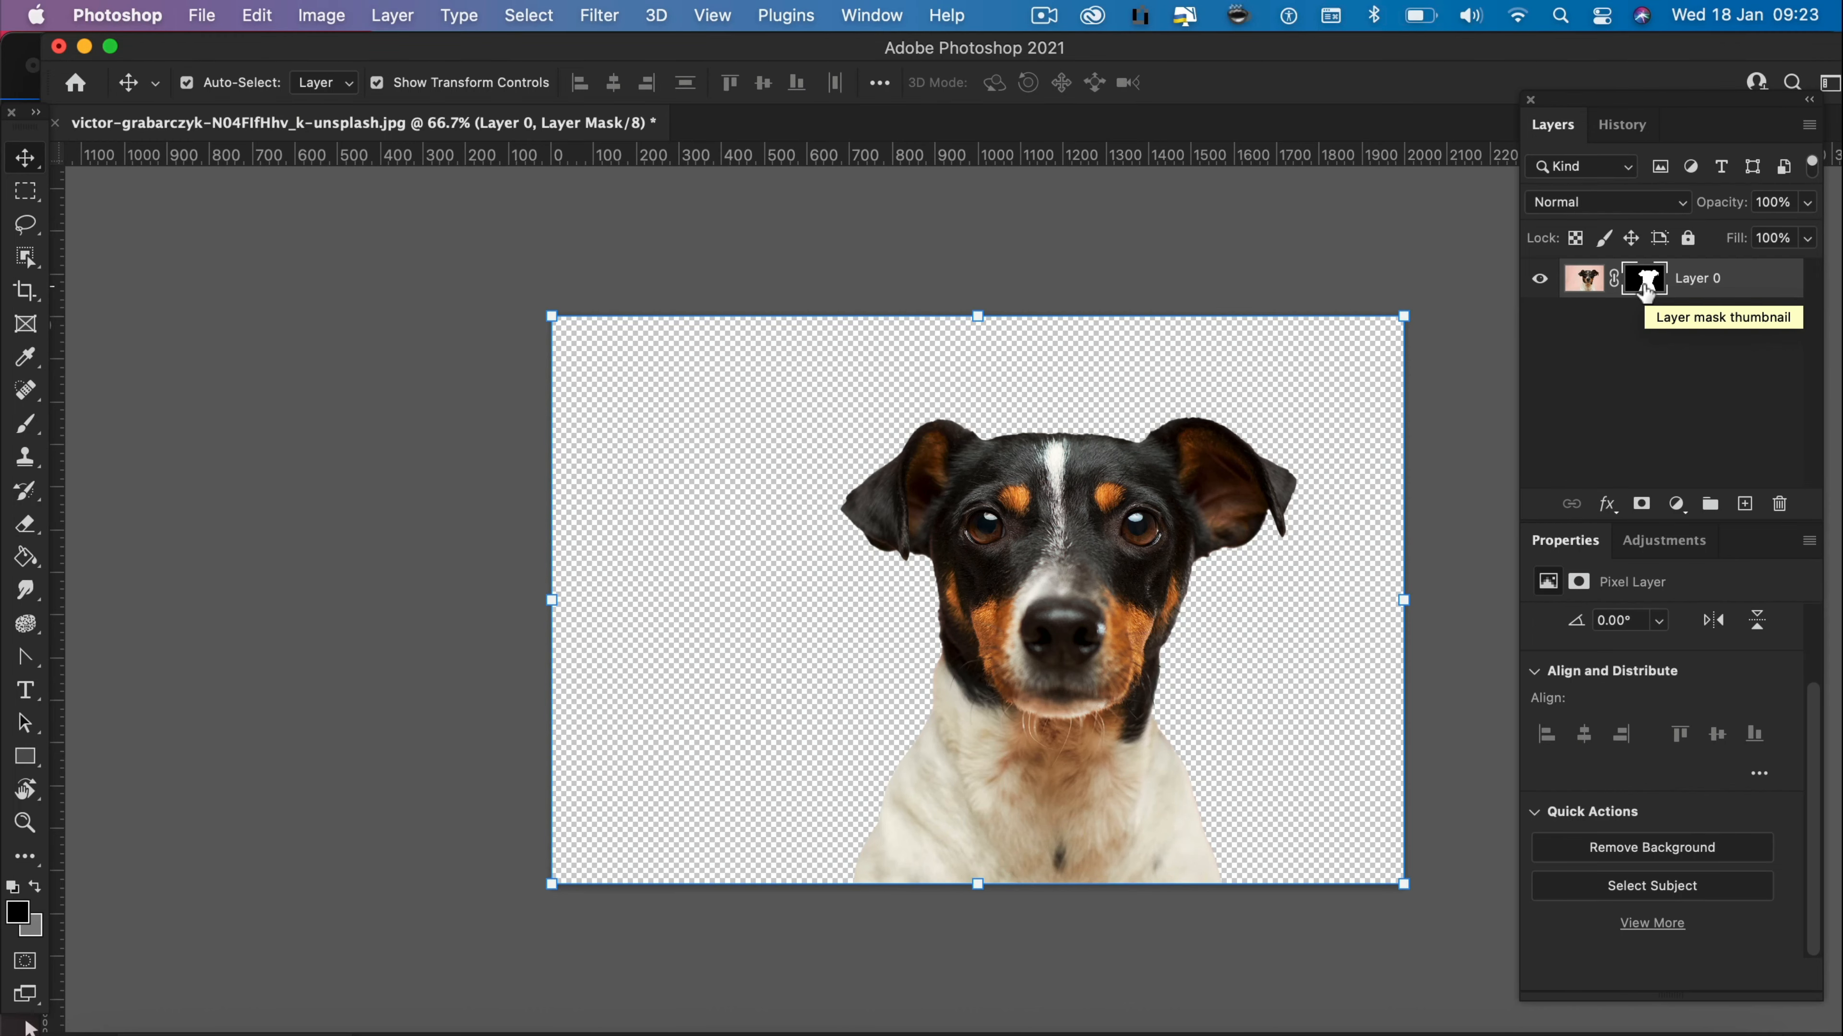
mouse_move(1041, 543)
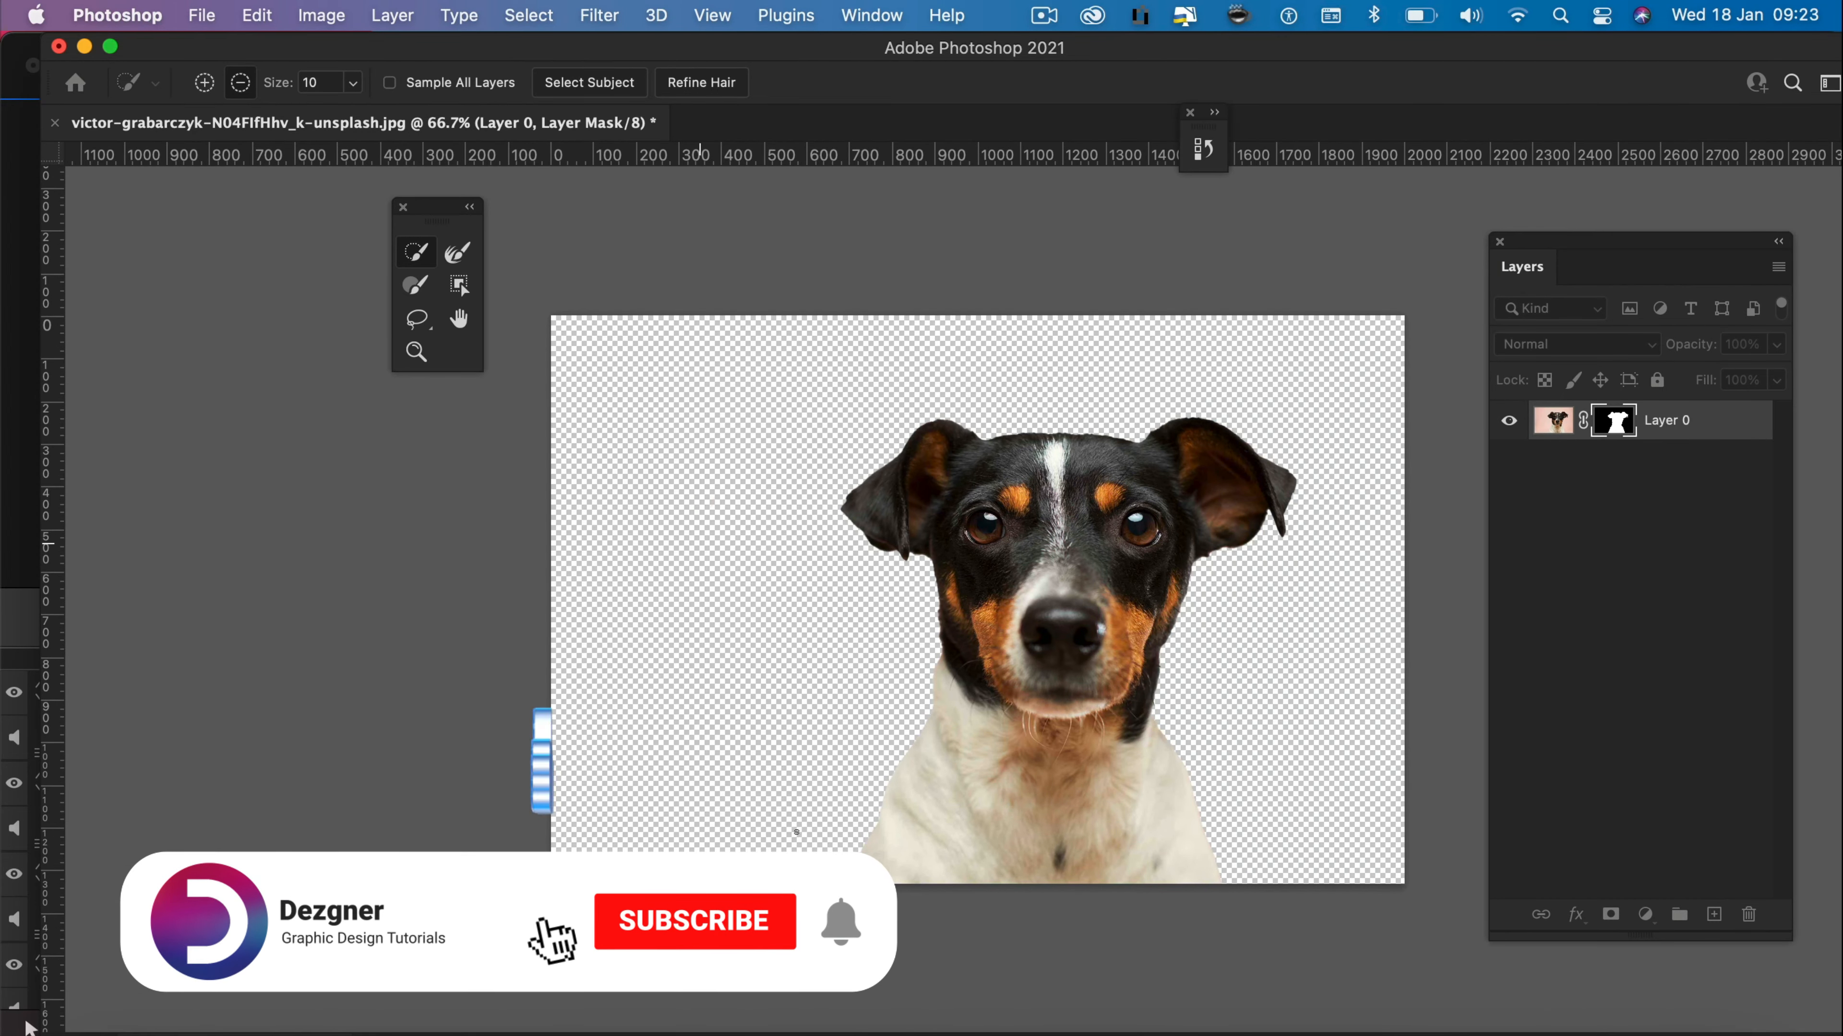
- Enter the Select and Mask workspace for the dog's layer mask
click(693, 921)
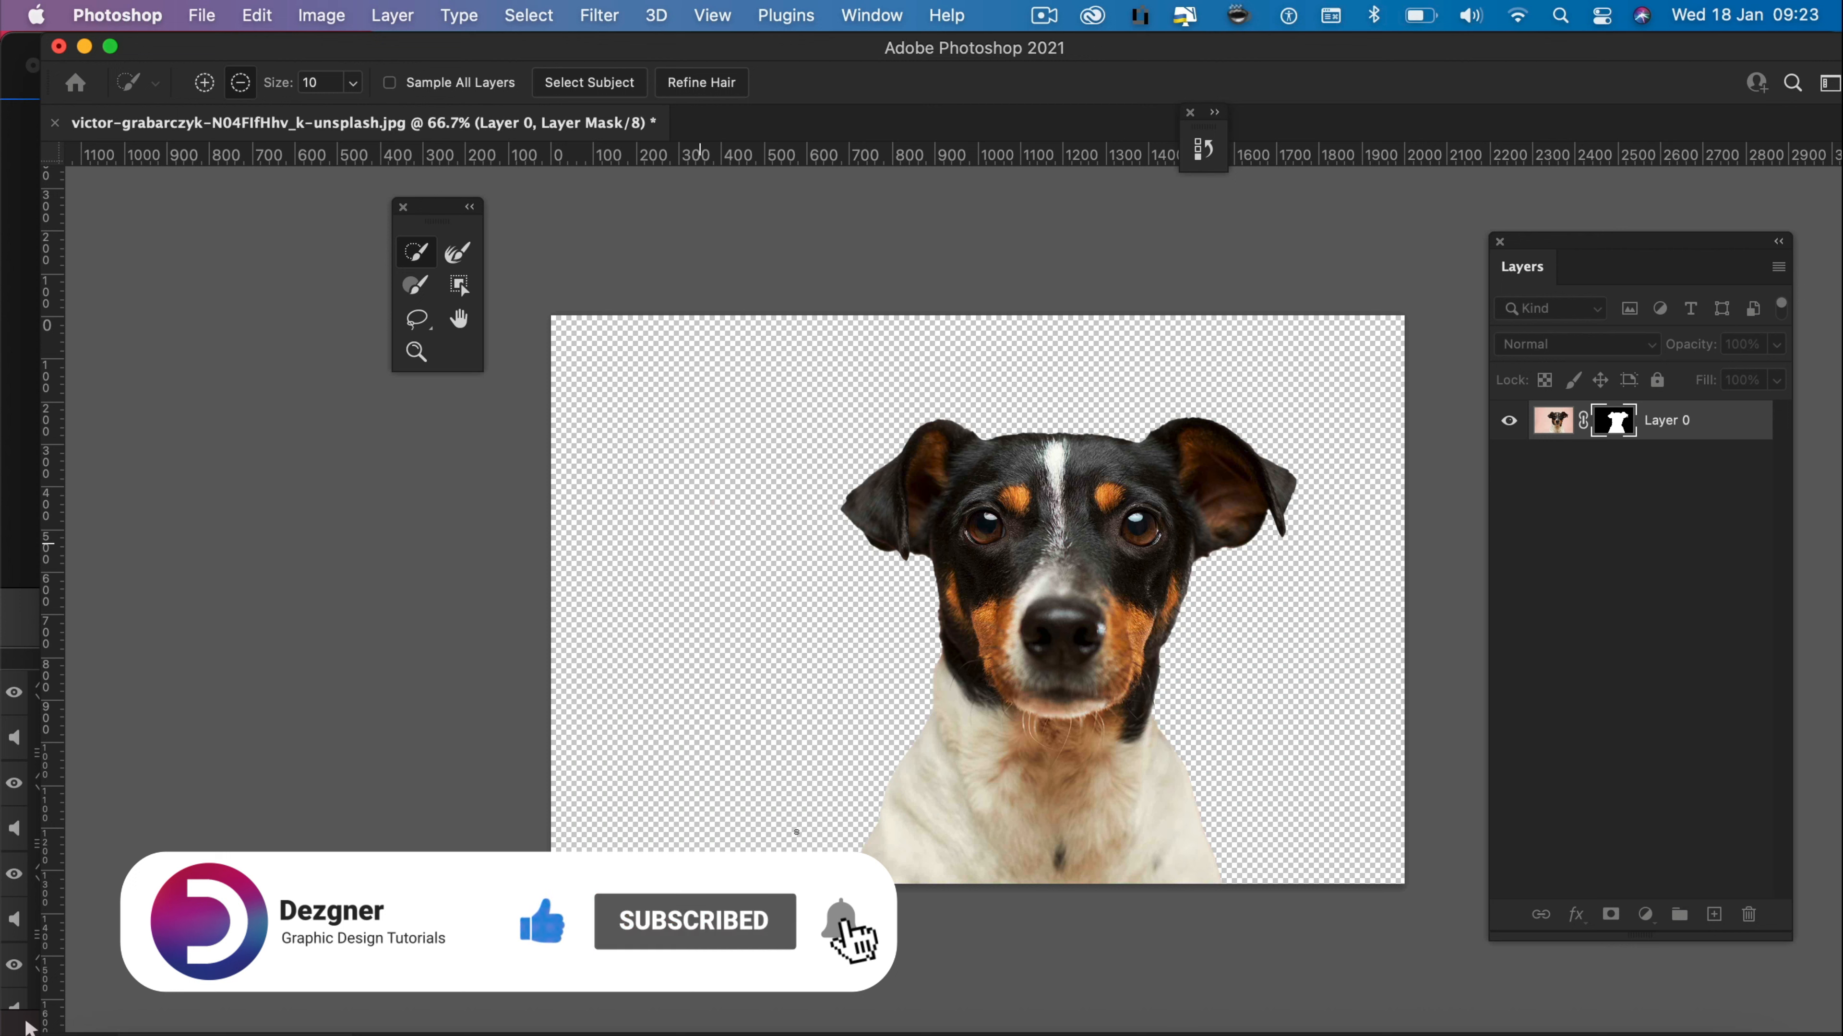